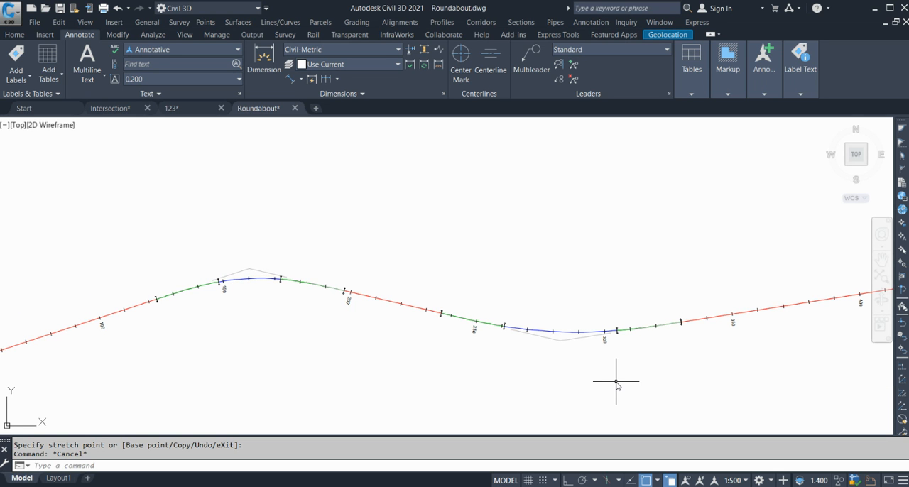
pyautogui.moveTo(432, 321)
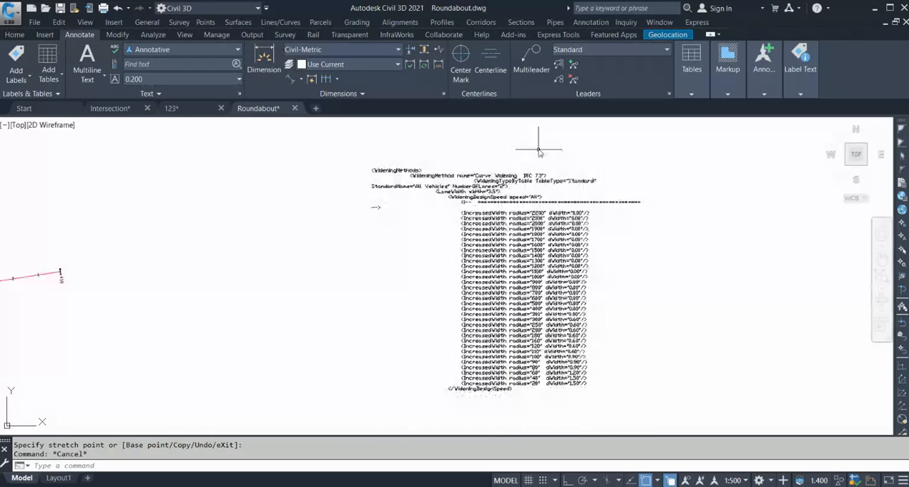
# Scroll the criteria text to read the IncreasedWidth radius and dWidth values
pyautogui.scroll(-3)
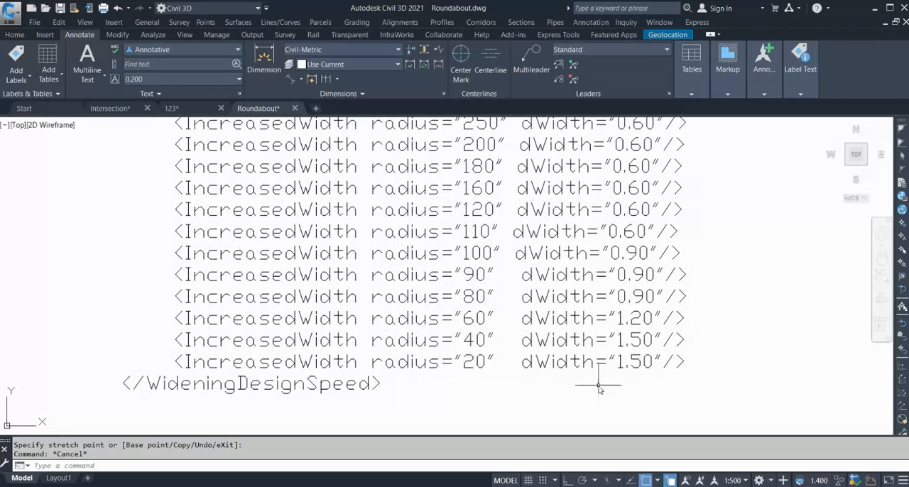
pyautogui.moveTo(491, 375)
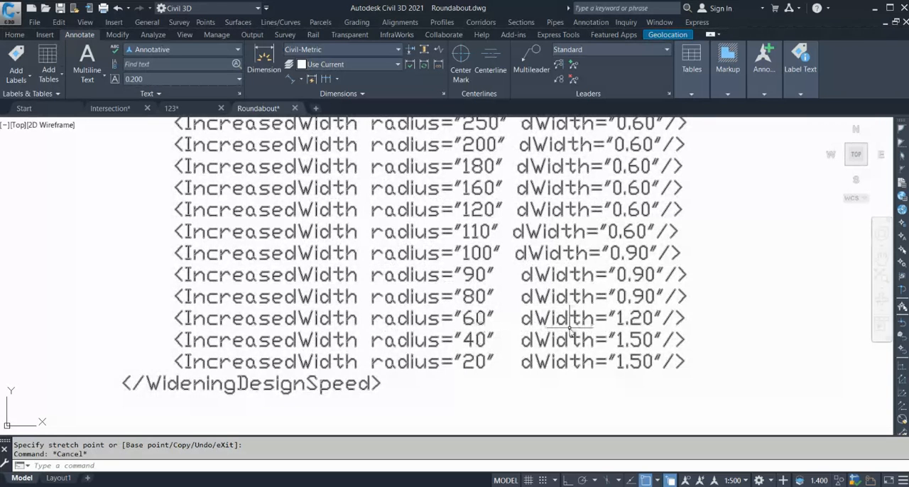
pyautogui.moveTo(707, 329)
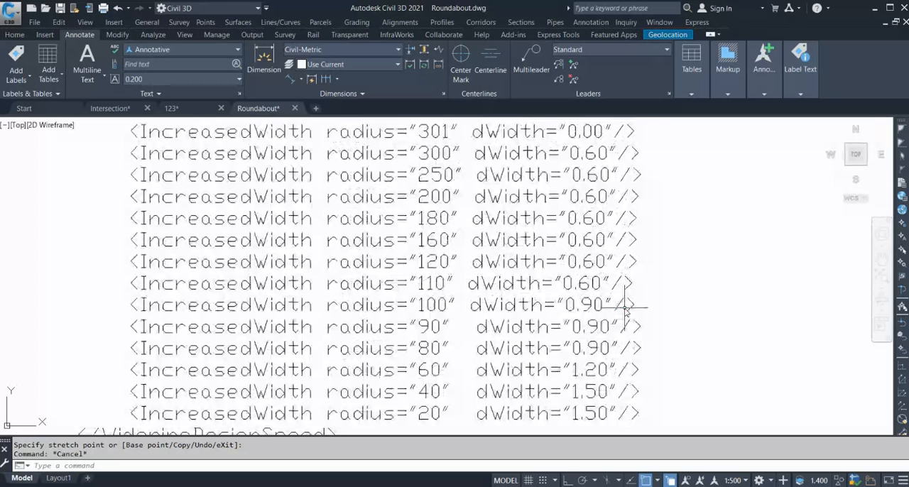
pyautogui.moveTo(613, 315)
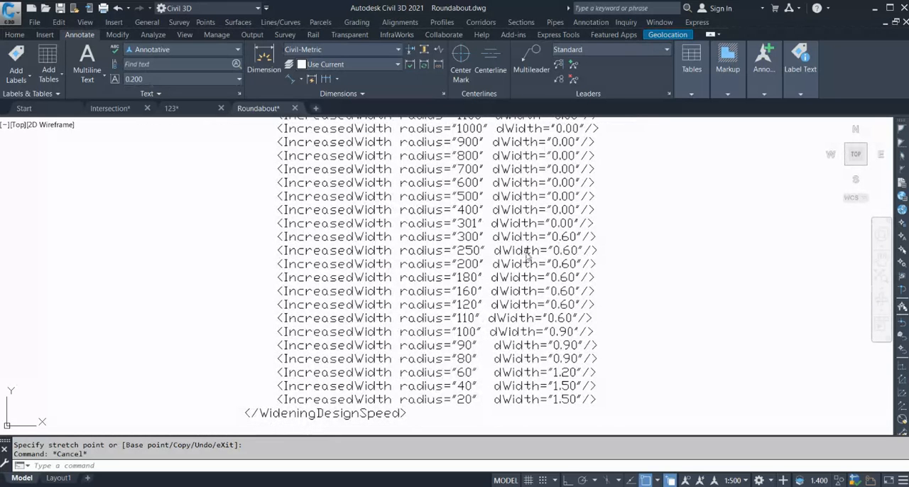
pyautogui.moveTo(585, 241)
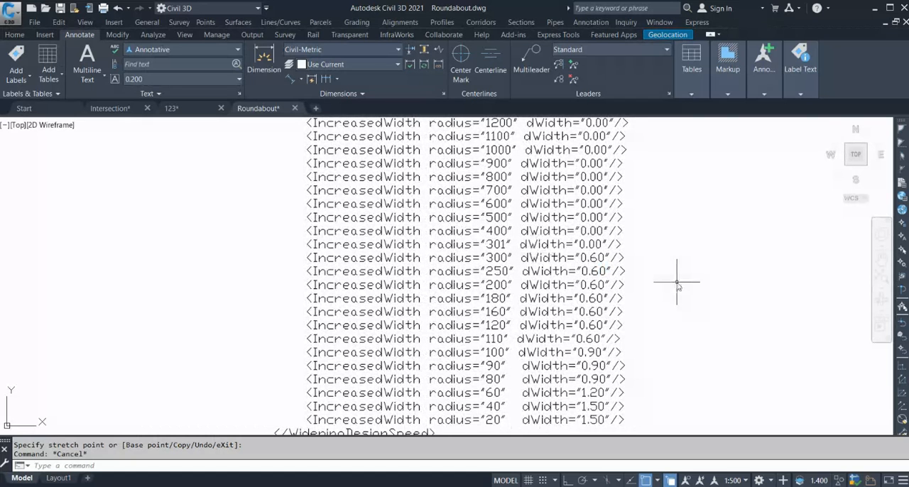
pyautogui.moveTo(682, 284)
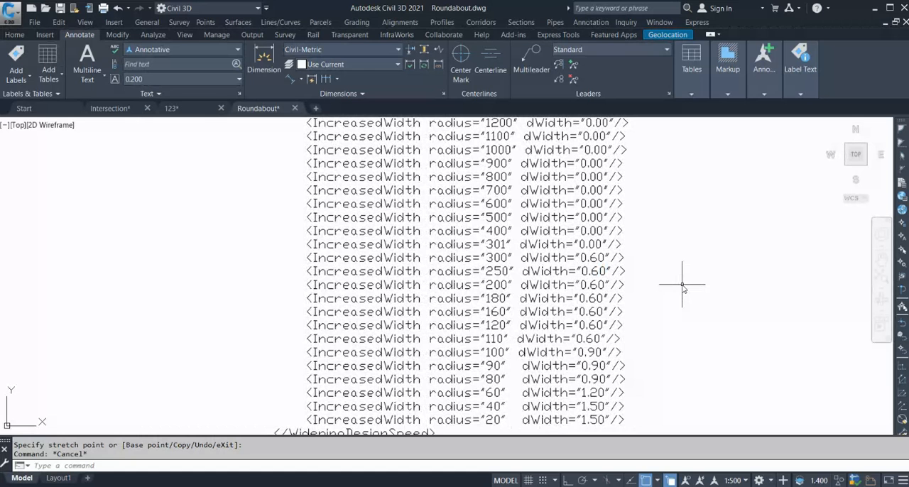
pyautogui.moveTo(667, 289)
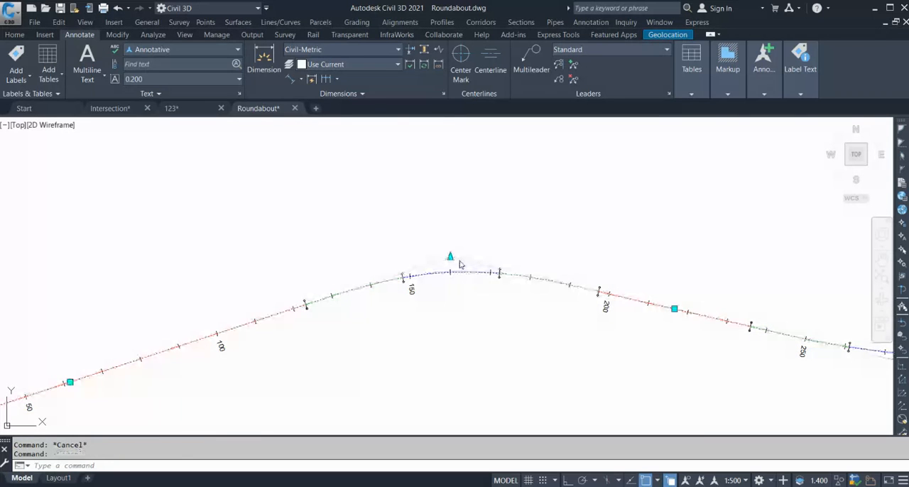
# Start Offset Alignment and set the left and right offsets to 3.5 m
pyautogui.click(448, 270)
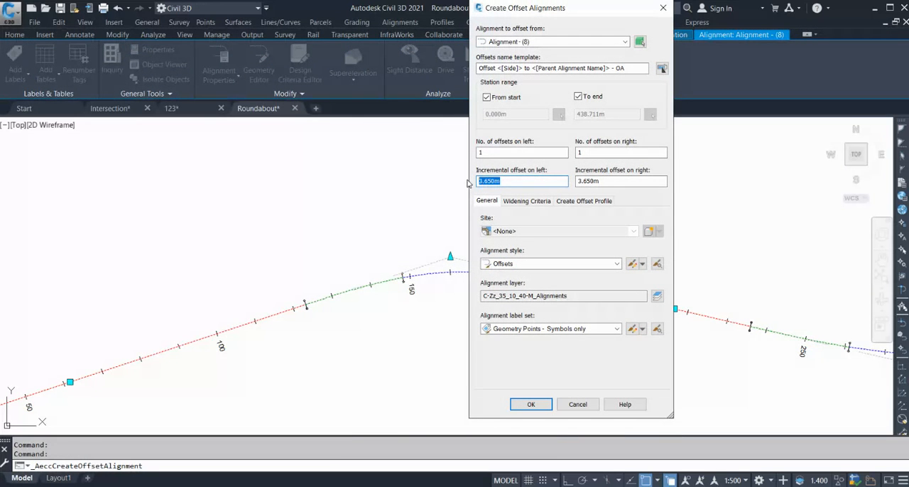
pyautogui.write('3.5')
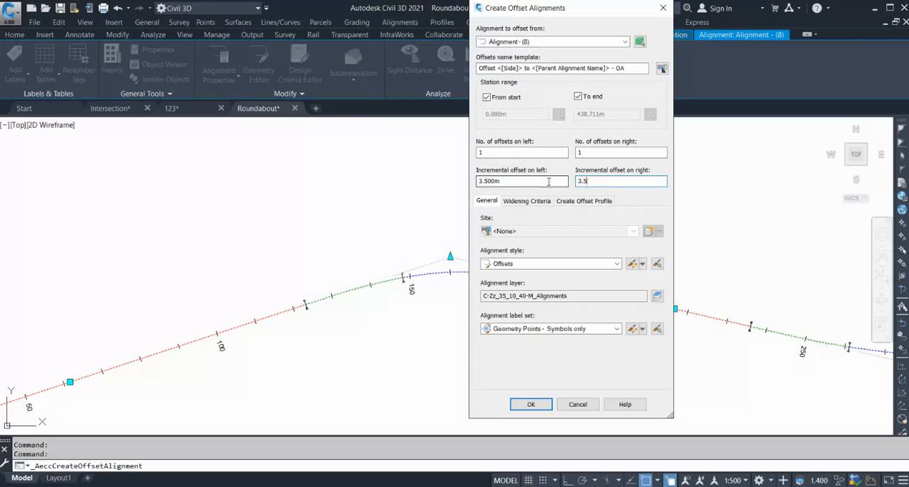
pyautogui.click(525, 201)
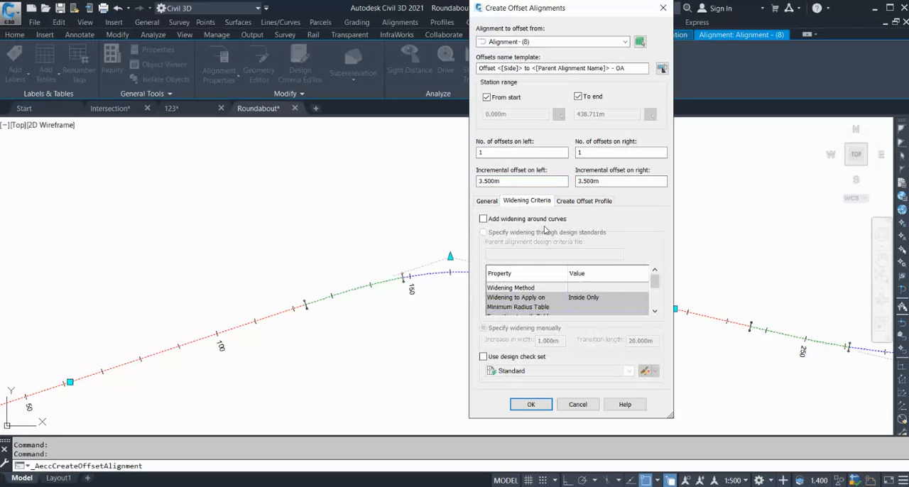
# Enable widening around curves, specified through design standards
pyautogui.click(482, 218)
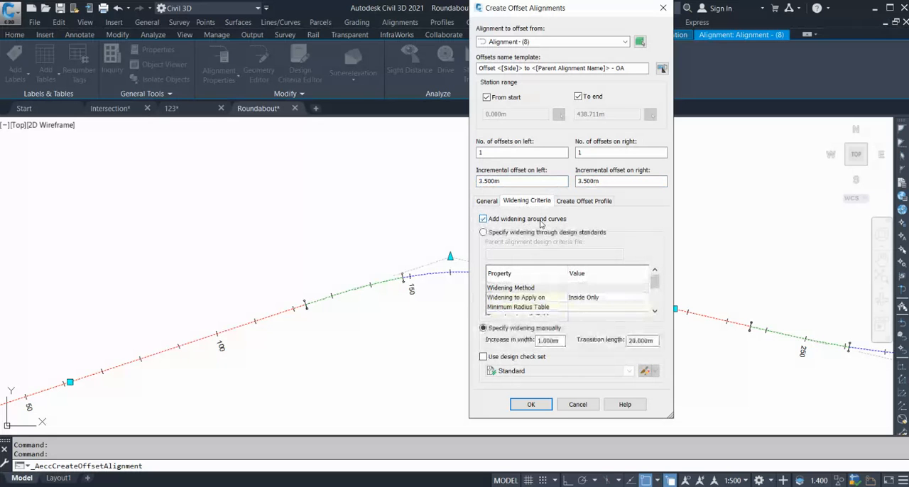
pyautogui.click(482, 232)
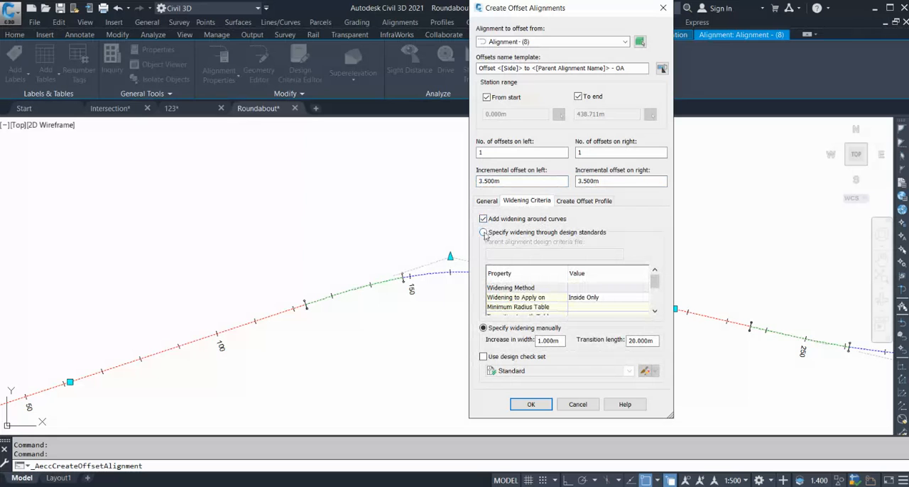
pyautogui.click(482, 233)
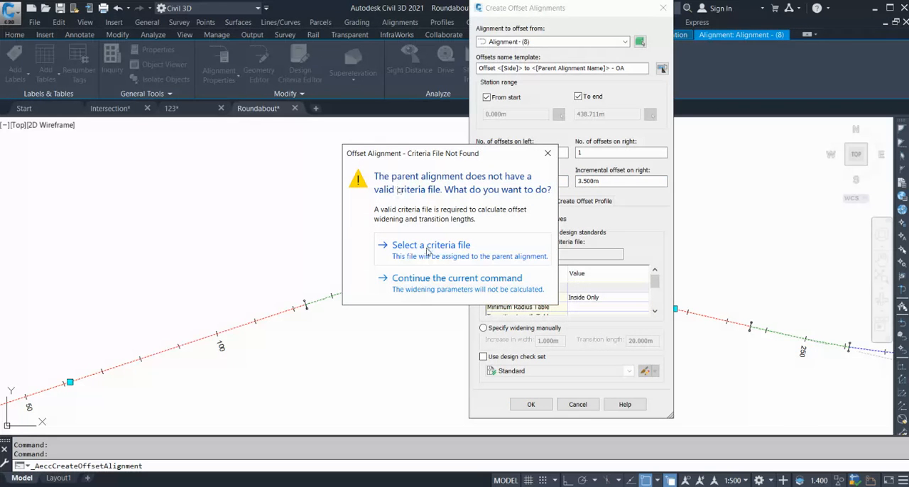
# Assign _Autodesk Civil 3D Indian Metric Road Design Standards.xml as the parent alignment's criteria file
pyautogui.click(430, 244)
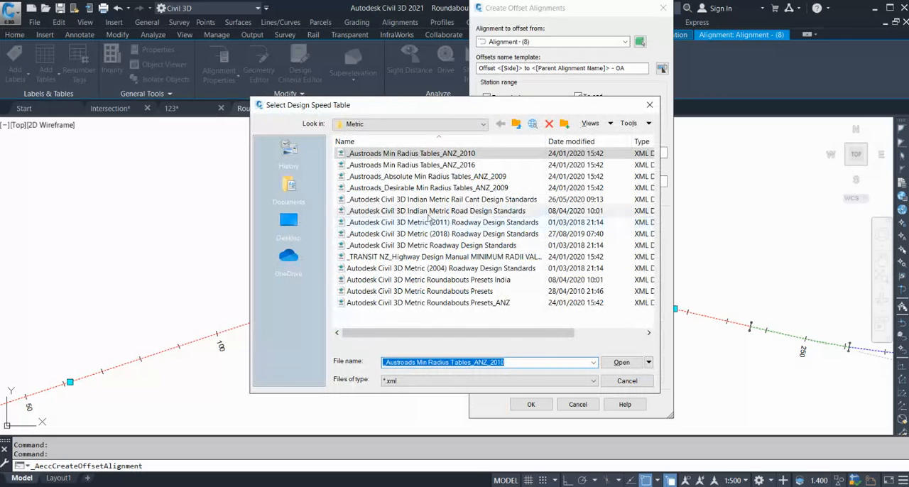
pyautogui.click(440, 210)
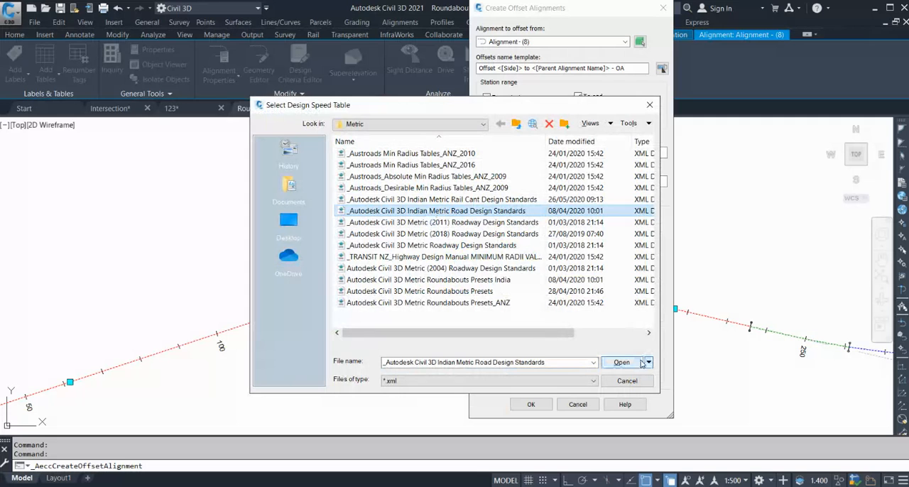
pyautogui.click(620, 362)
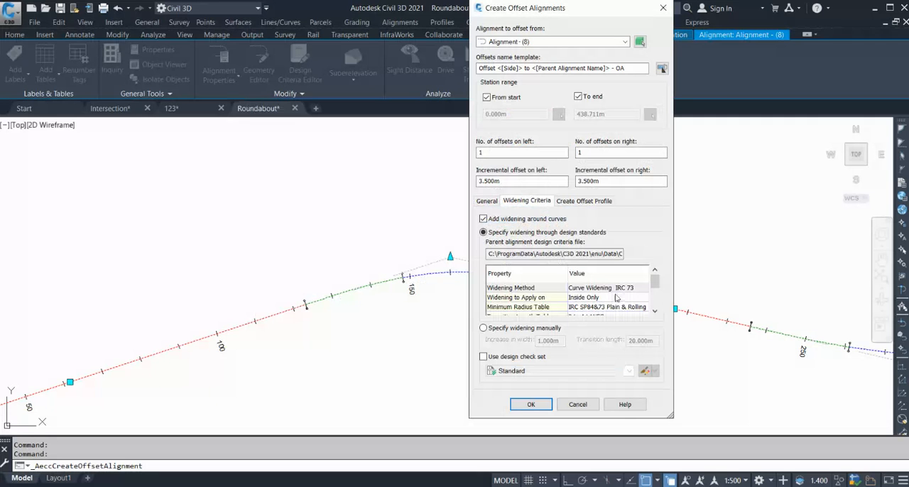
pyautogui.moveTo(524, 294)
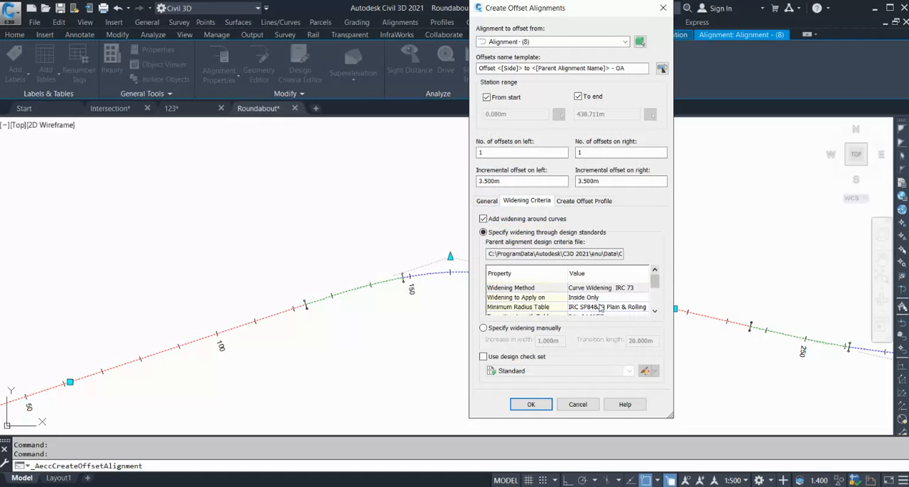
# Review the minimum radius table and normal lane width in the widening grid, then create the offsets
pyautogui.click(607, 299)
pyautogui.write('3.5')
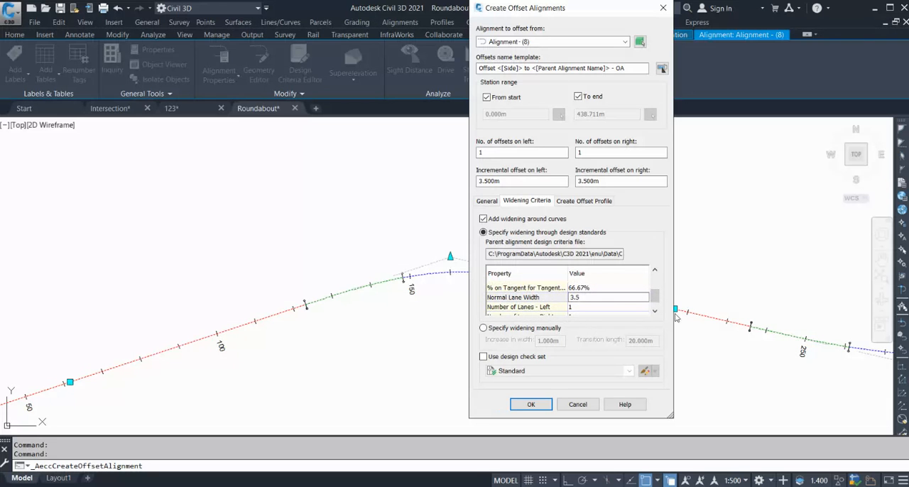
pyautogui.click(653, 270)
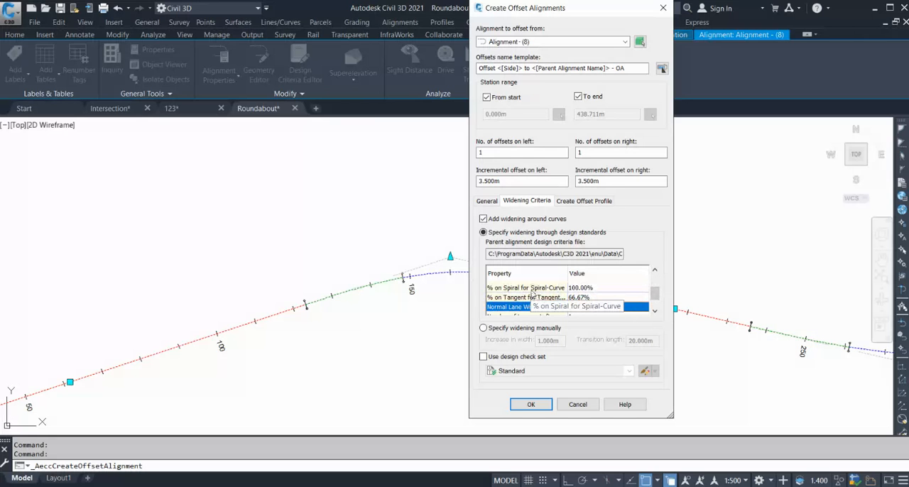
pyautogui.click(653, 273)
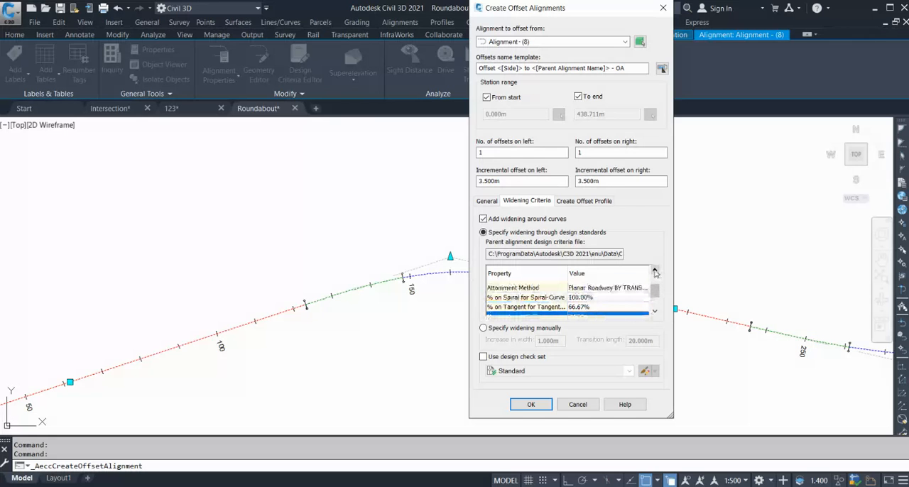
pyautogui.click(653, 273)
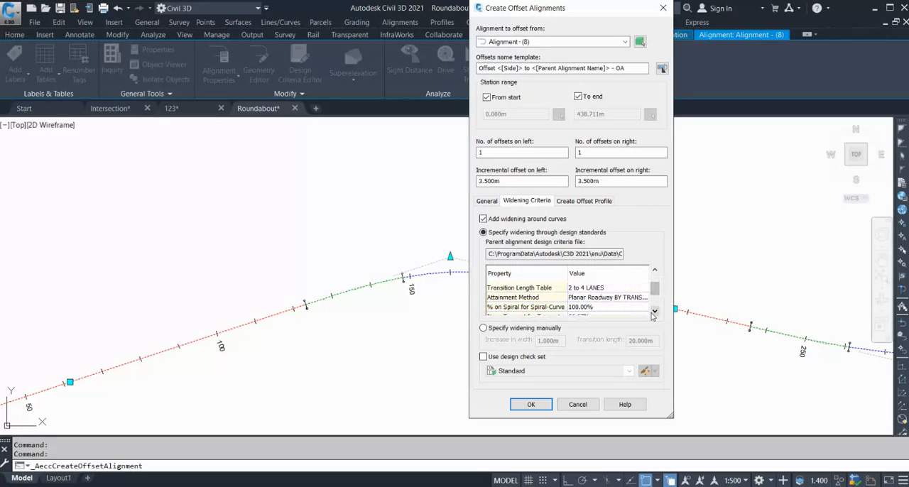
pyautogui.click(653, 311)
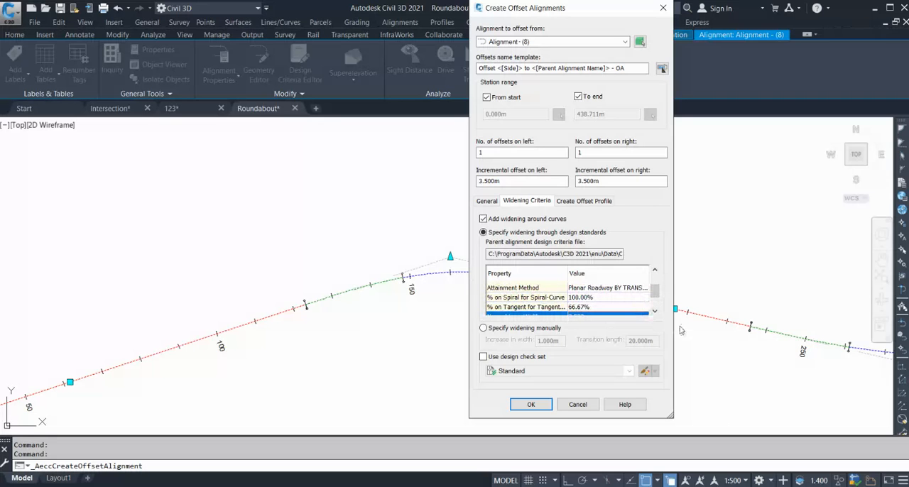
pyautogui.moveTo(537, 321)
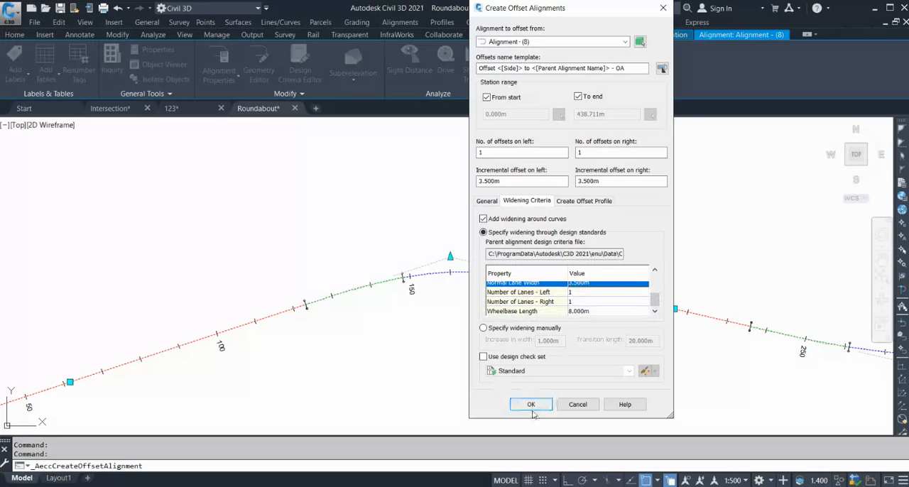
pyautogui.click(531, 403)
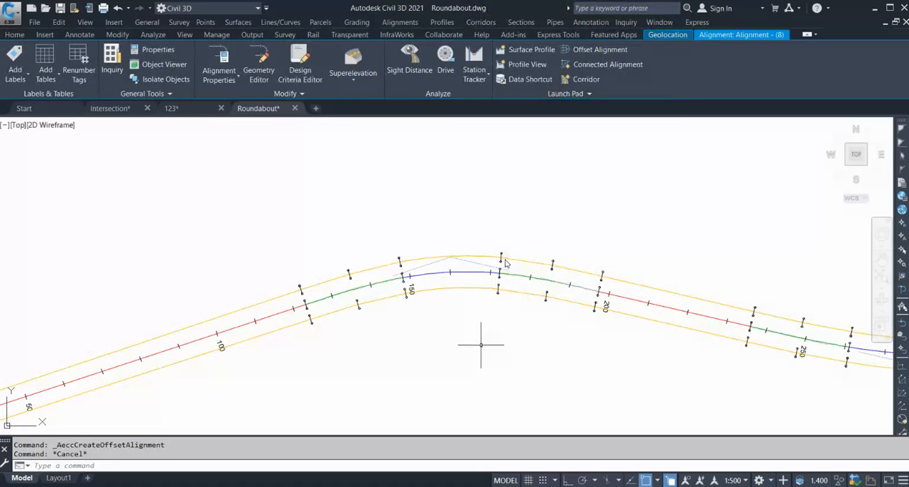
# Place aligned dimensions showing 3.950 and 3.900 at the curve and 7.000 on the tangent
pyautogui.click(79, 34)
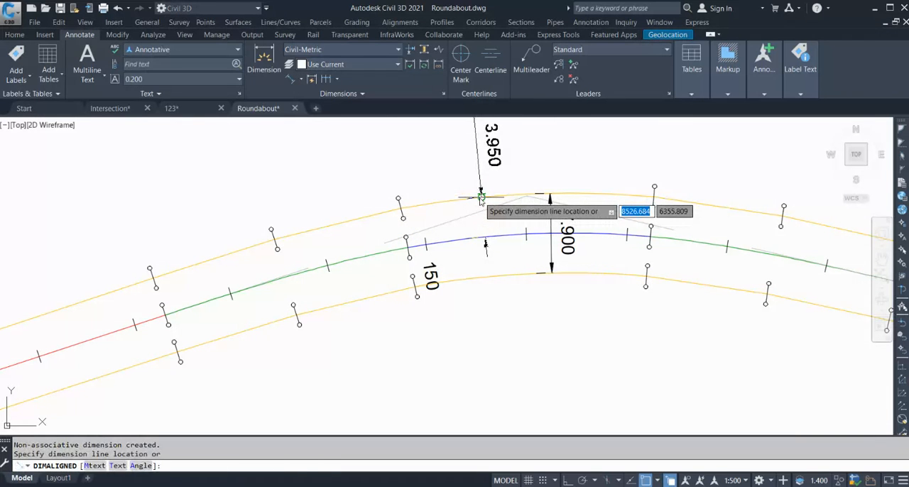
pyautogui.click(511, 163)
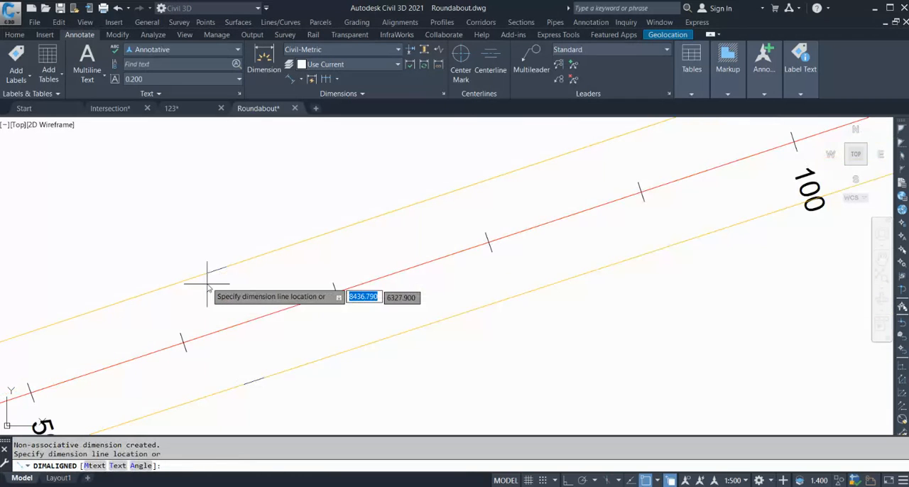
pyautogui.click(460, 236)
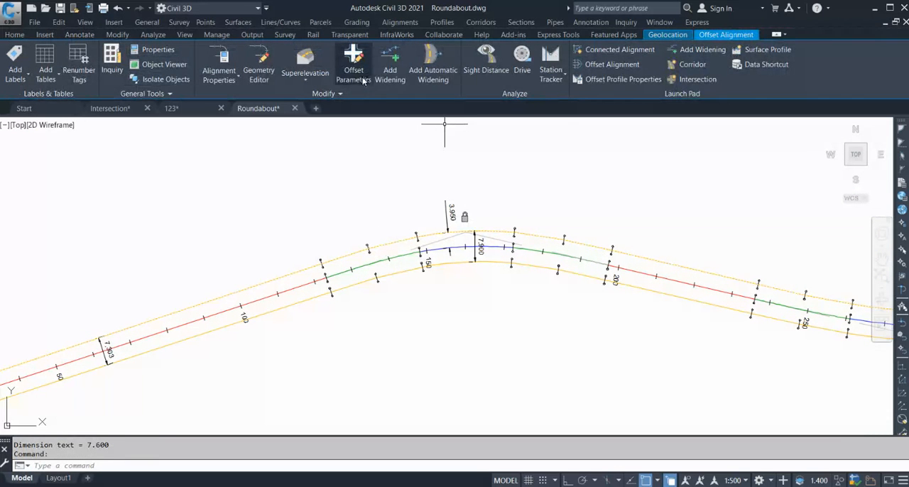
pyautogui.click(353, 59)
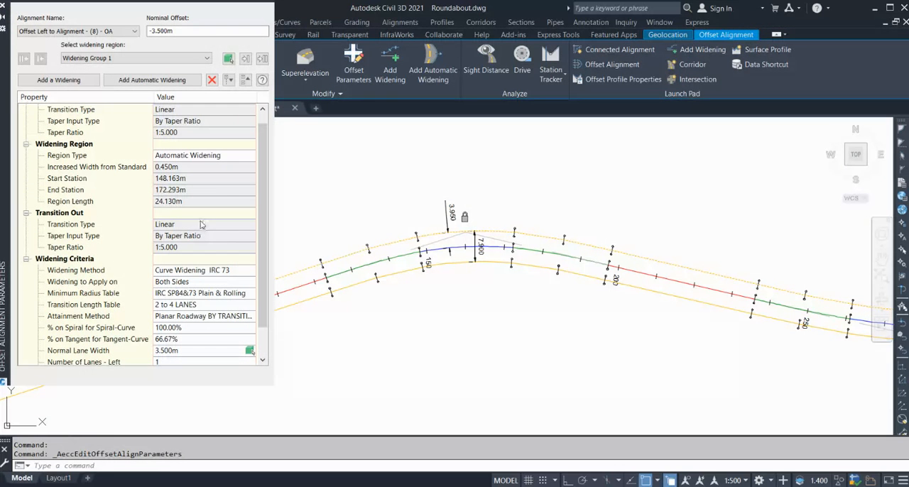
pyautogui.moveTo(210, 185)
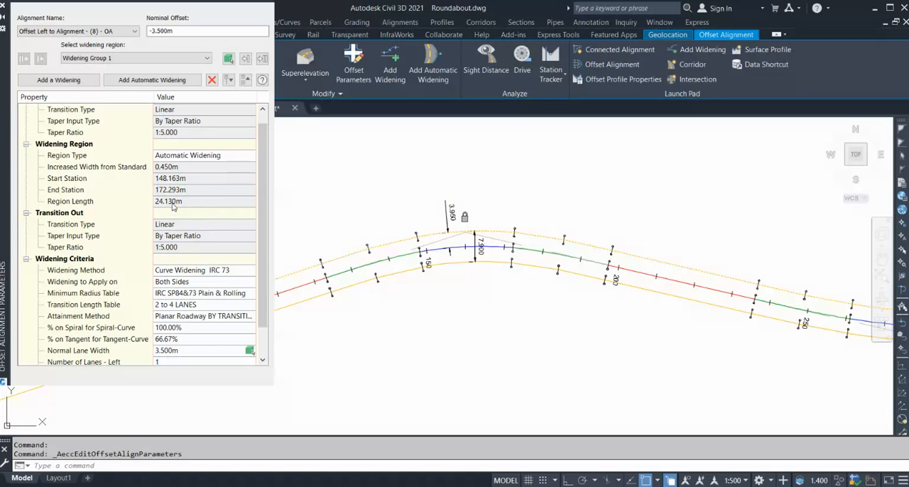
pyautogui.moveTo(187, 155)
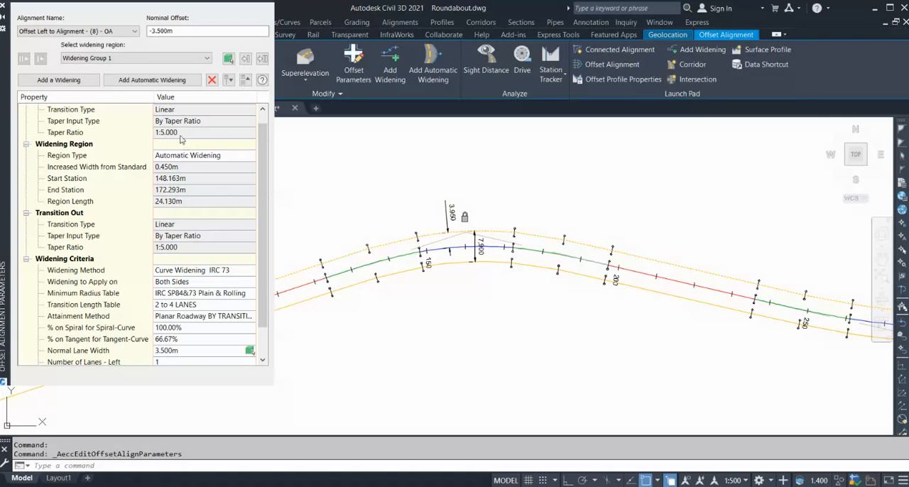
pyautogui.moveTo(468, 331)
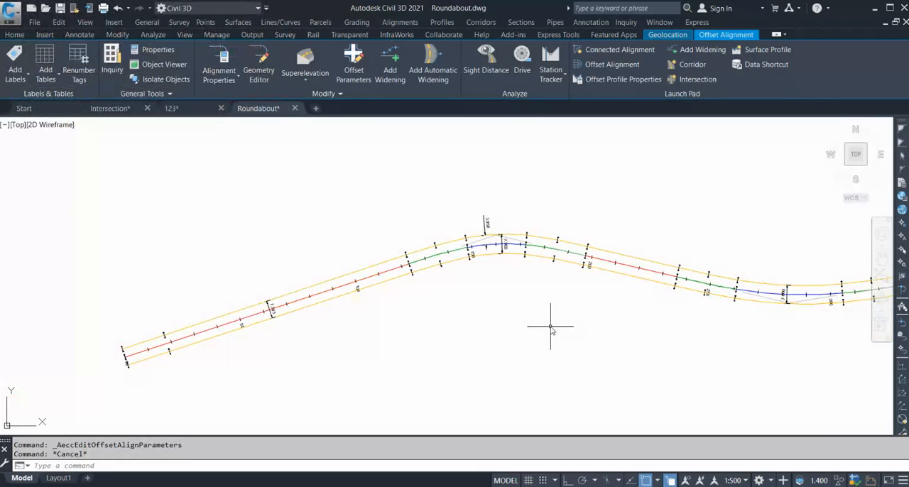
# Delete the old offsets and start new offset alignments at 3.500 m each side
pyautogui.click(80, 34)
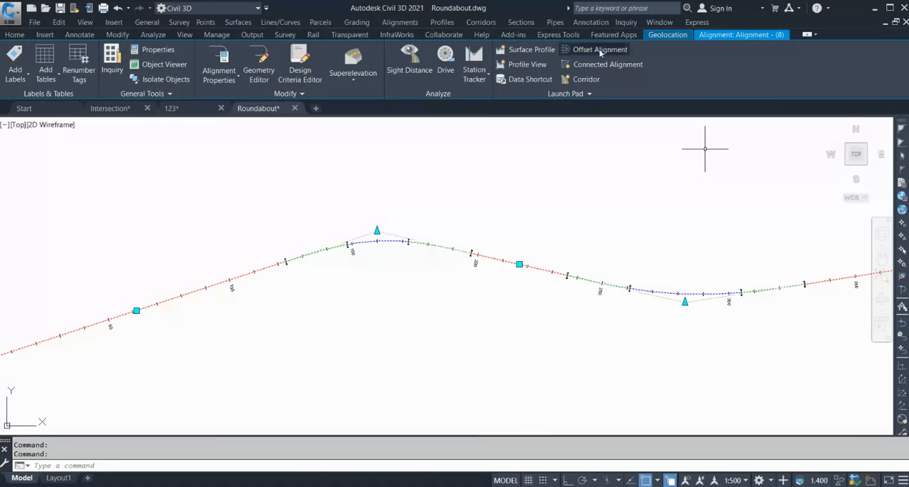
pyautogui.click(599, 48)
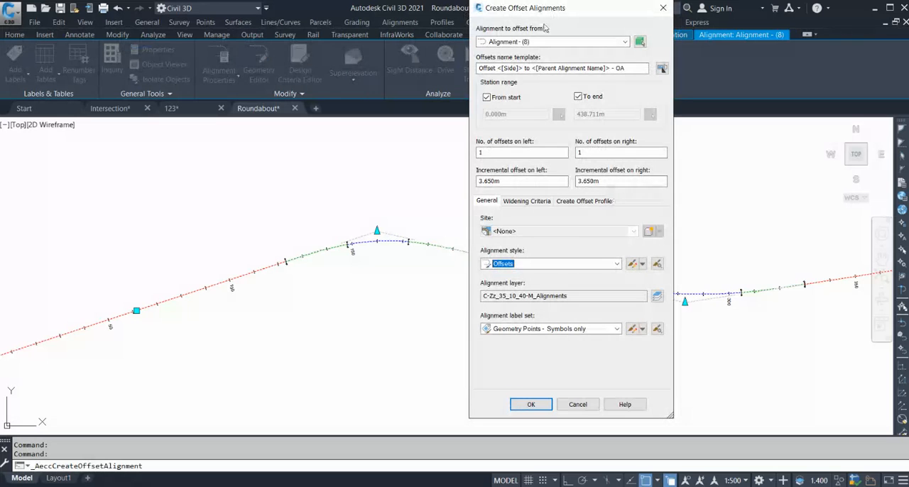
pyautogui.click(522, 181)
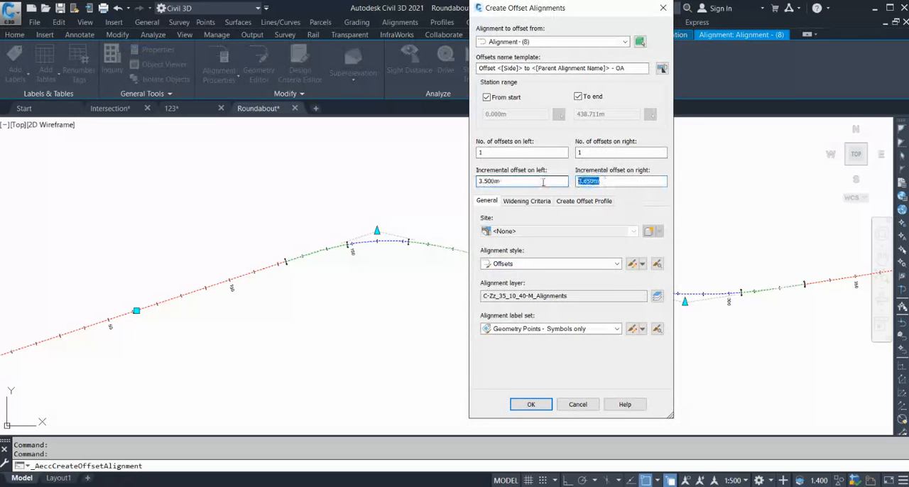
pyautogui.click(525, 202)
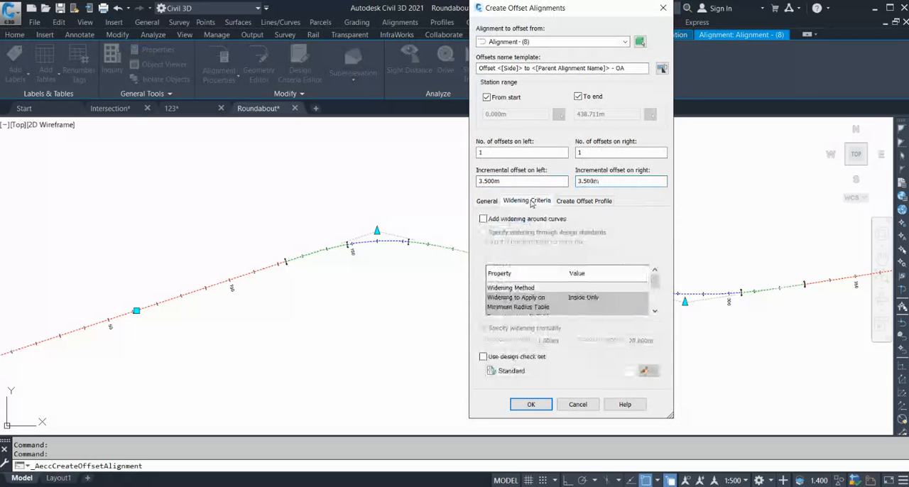
# Specify manual widening of 0.45 m on Both Sides and create the offsets
pyautogui.click(483, 219)
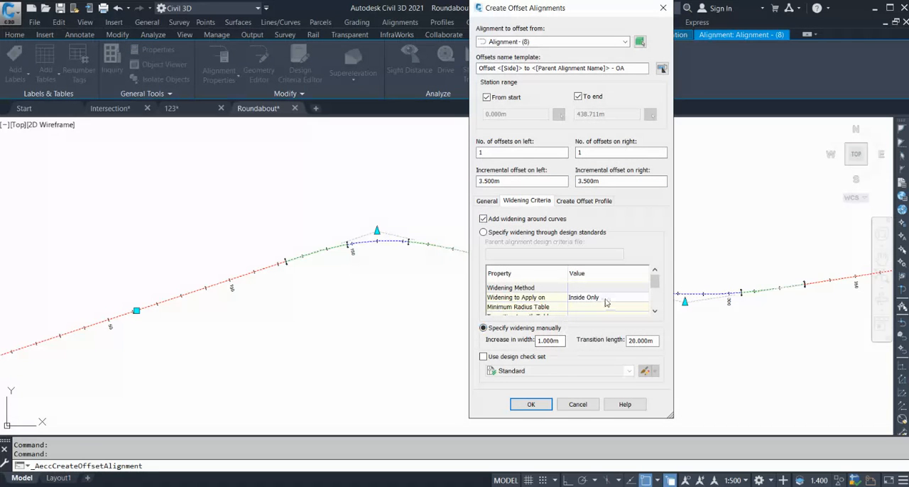
pyautogui.click(608, 298)
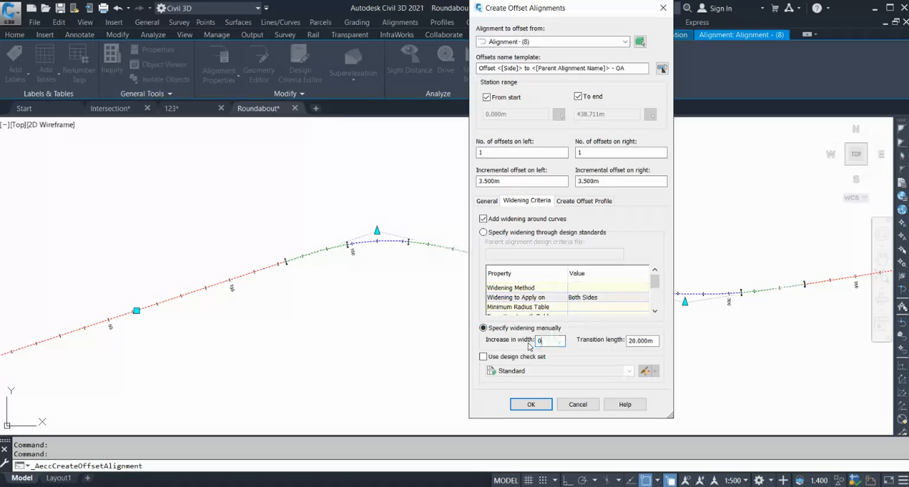
pyautogui.write('0.45')
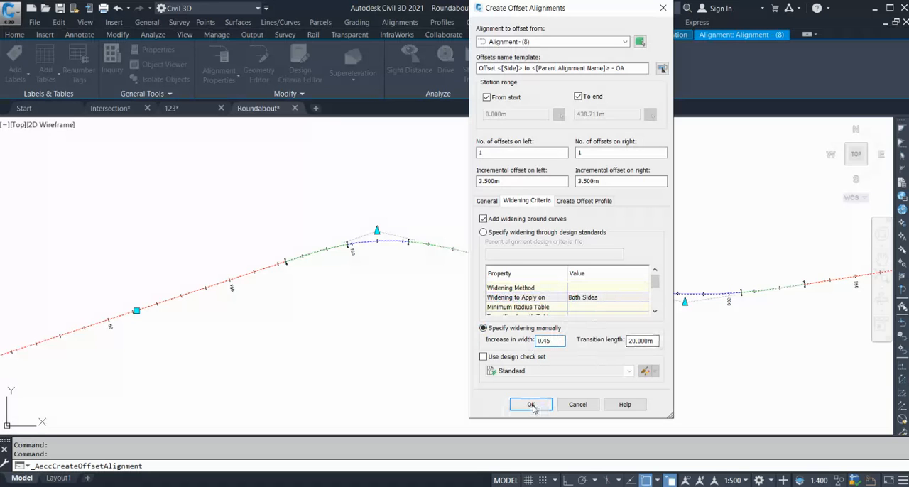
pyautogui.click(531, 403)
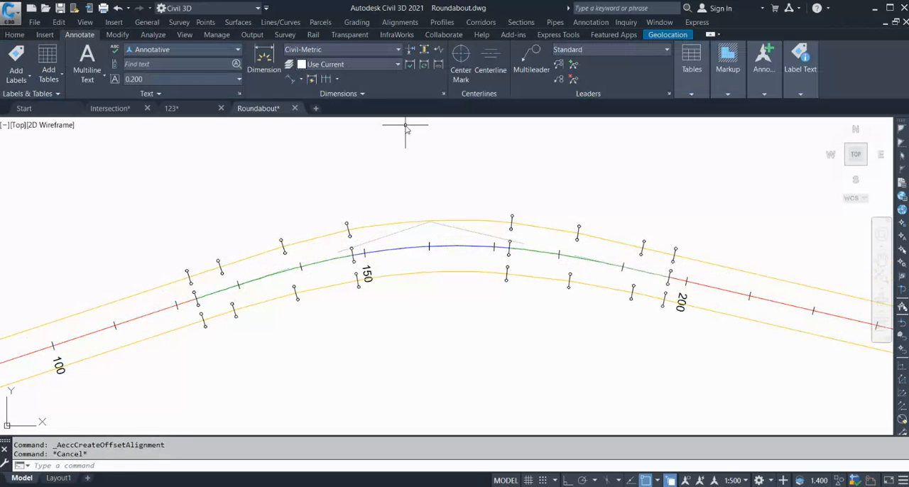
pyautogui.moveTo(449, 196)
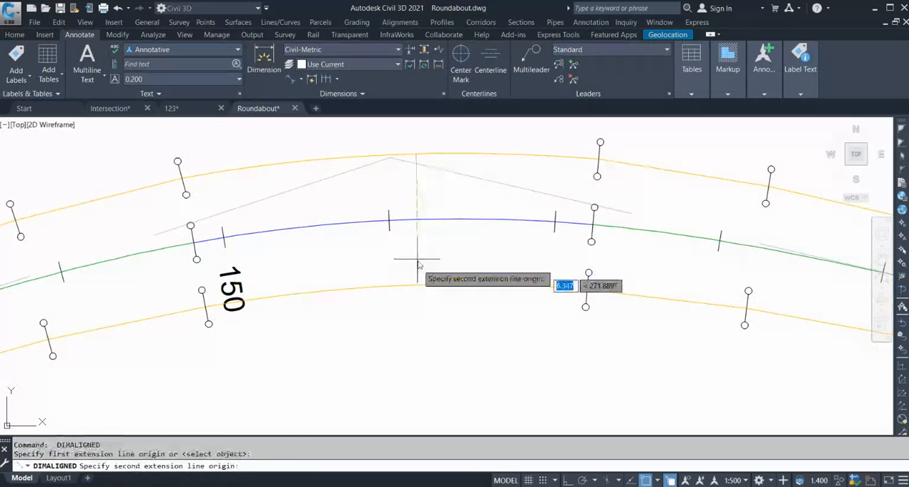
# Dimension 7.900 across the outer offsets at the curve, then erase the offsets
pyautogui.click(419, 284)
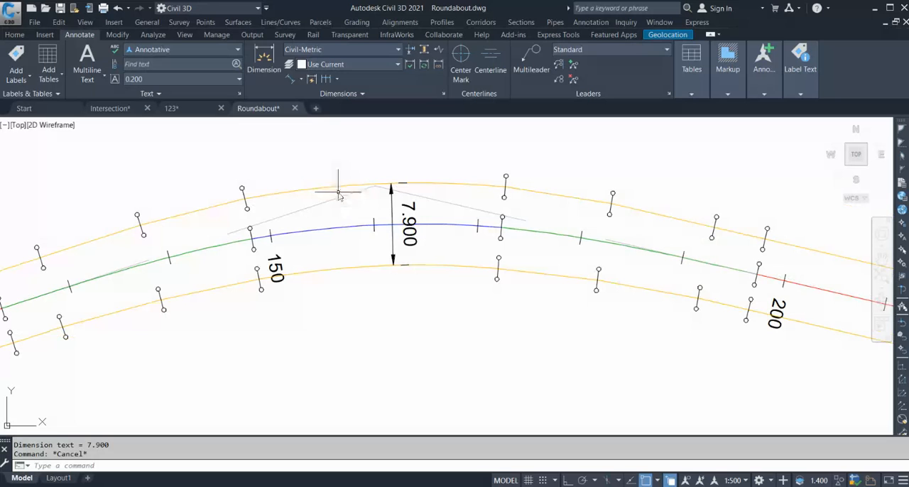
pyautogui.click(339, 196)
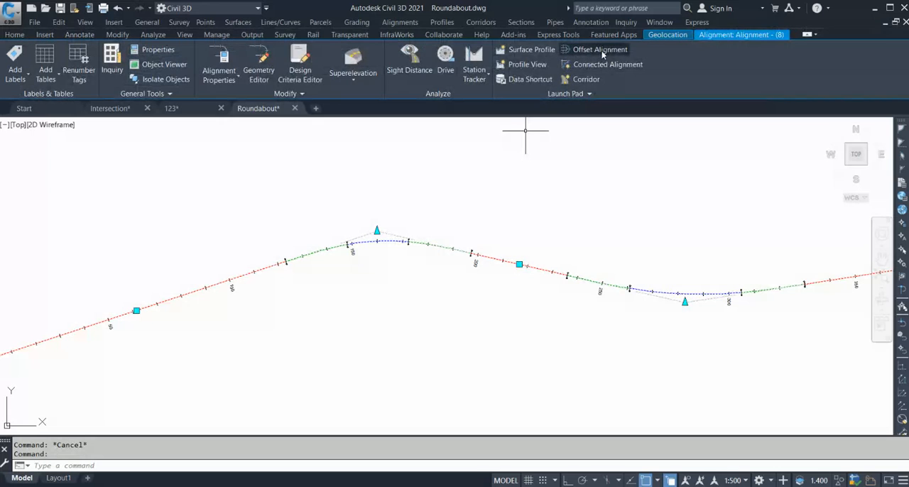
# Create new 3.5 m offset alignments on both sides along the full alignment
pyautogui.click(600, 48)
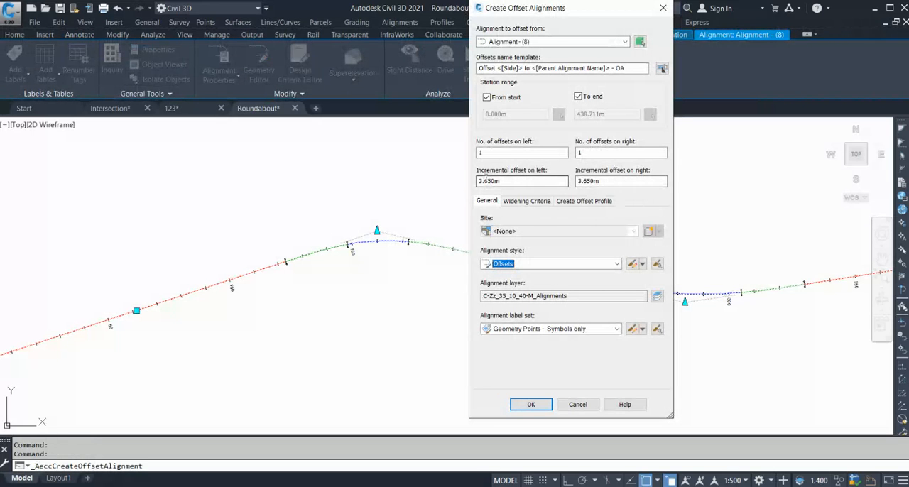
pyautogui.write('3.5')
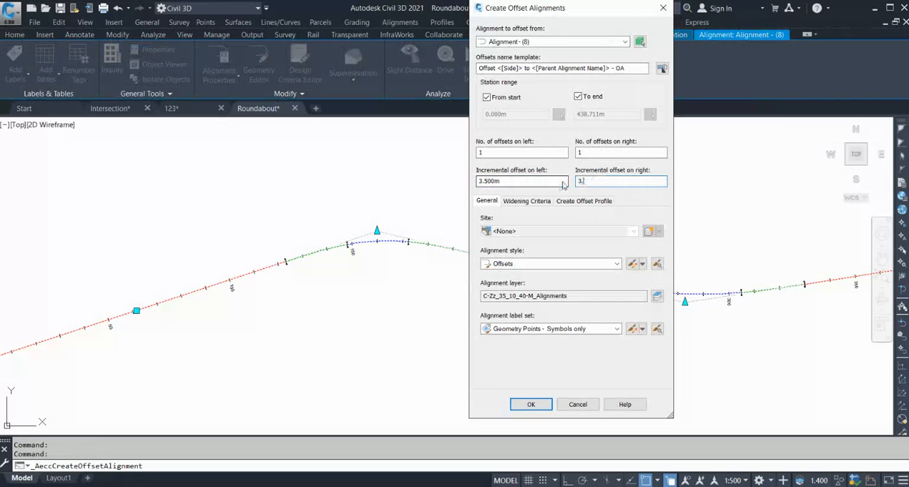
pyautogui.click(531, 403)
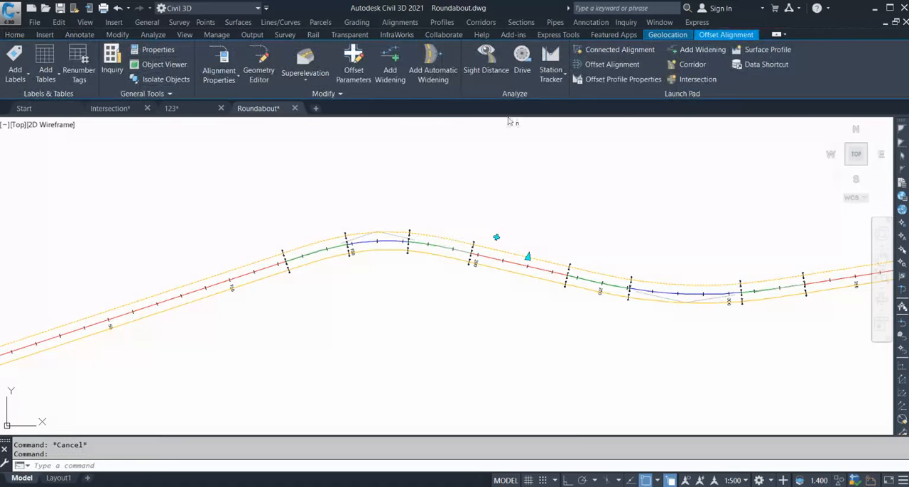
pyautogui.moveTo(389, 60)
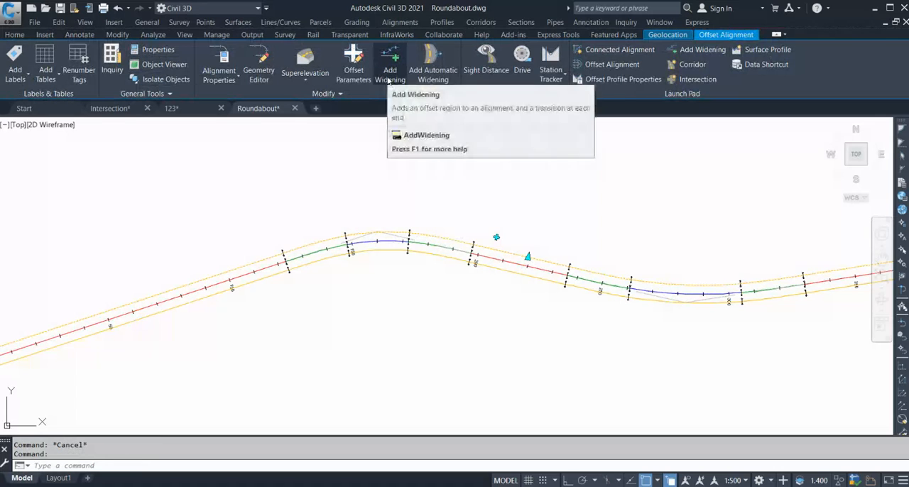
pyautogui.moveTo(432, 59)
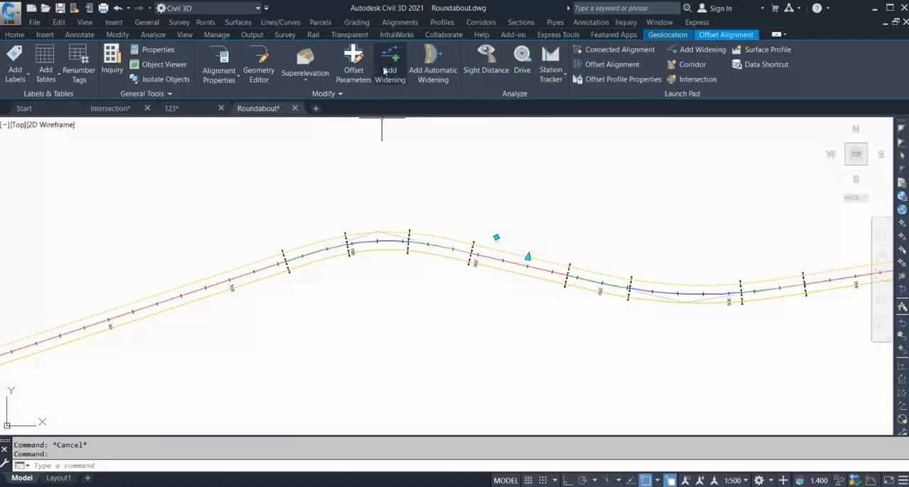
# Add a widening region on the existing offset alignment through the curve and enter its offset value
pyautogui.click(389, 63)
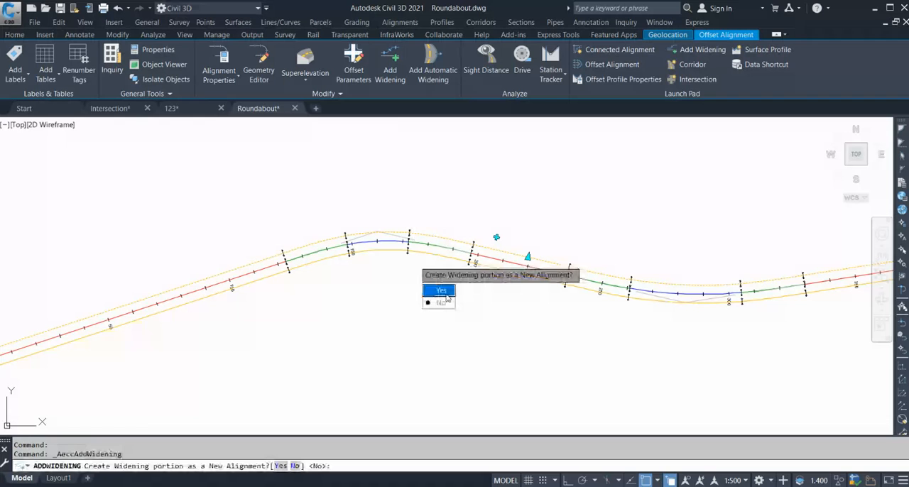
pyautogui.moveTo(519, 285)
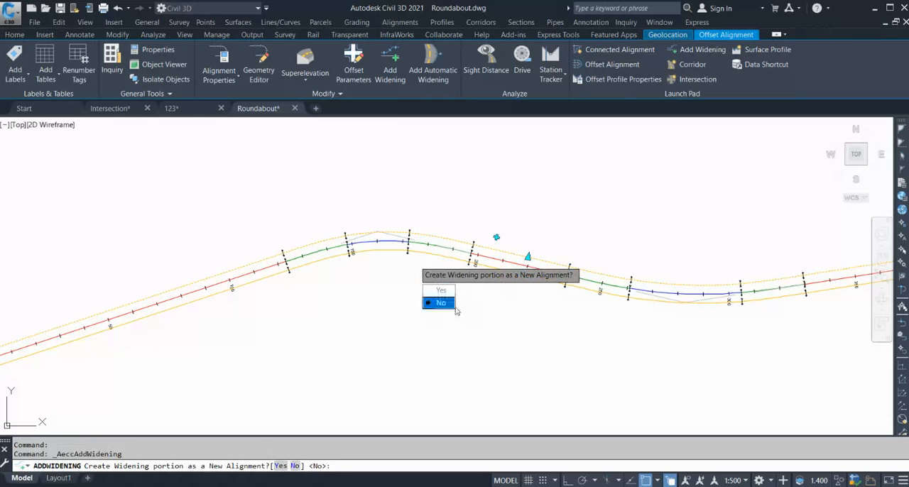
pyautogui.click(440, 302)
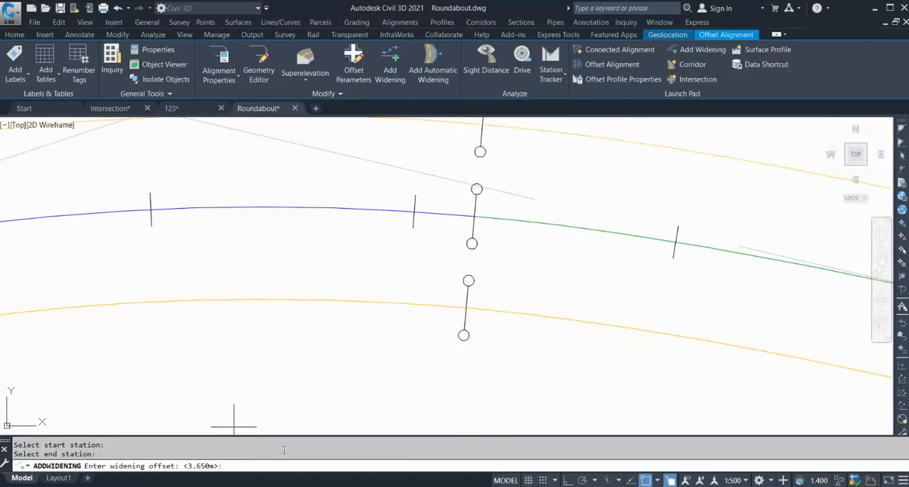
pyautogui.write('3.')
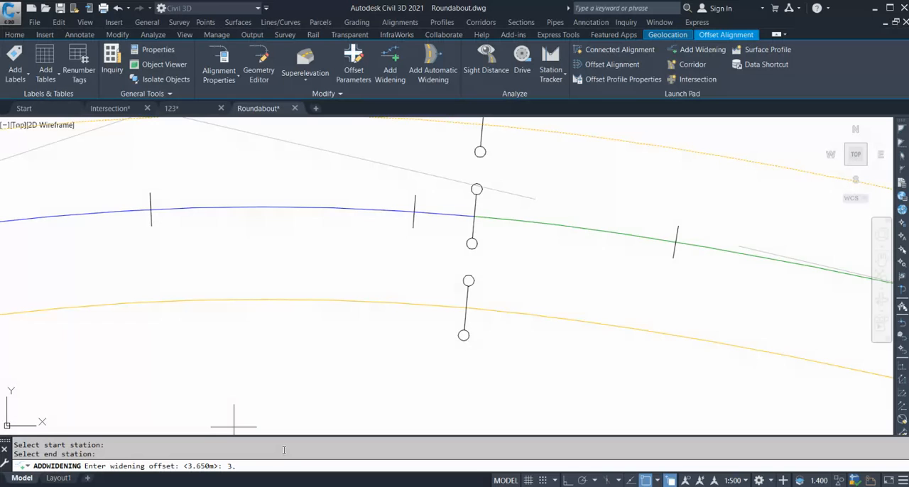
pyautogui.write('.')
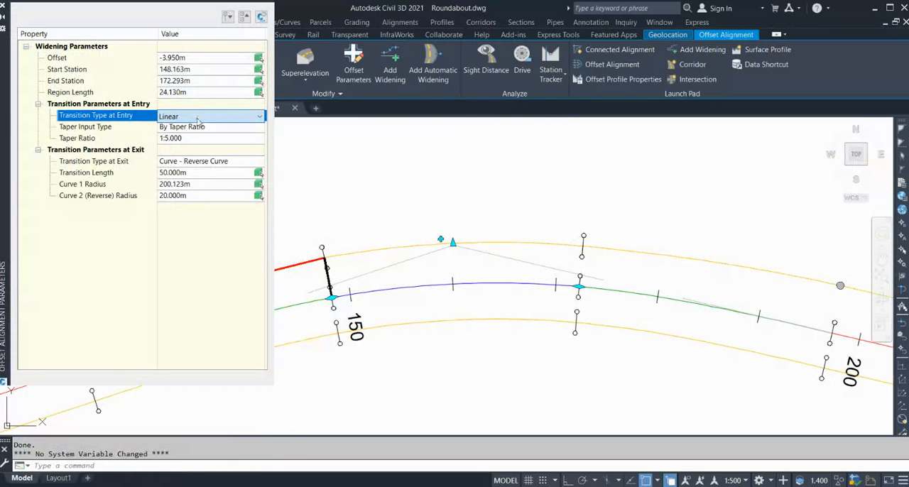
# Set the entry taper By Length with 30.000m transition and Start Station 145.000m
pyautogui.click(85, 127)
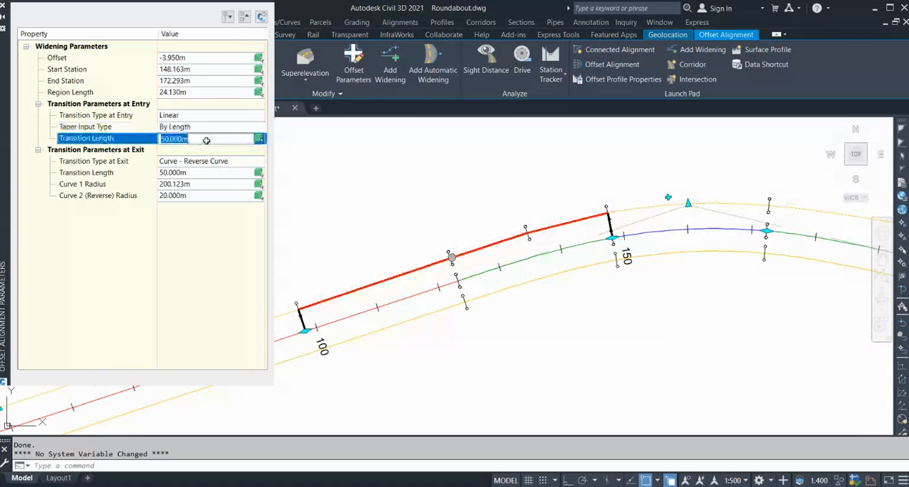
pyautogui.write('30.000m')
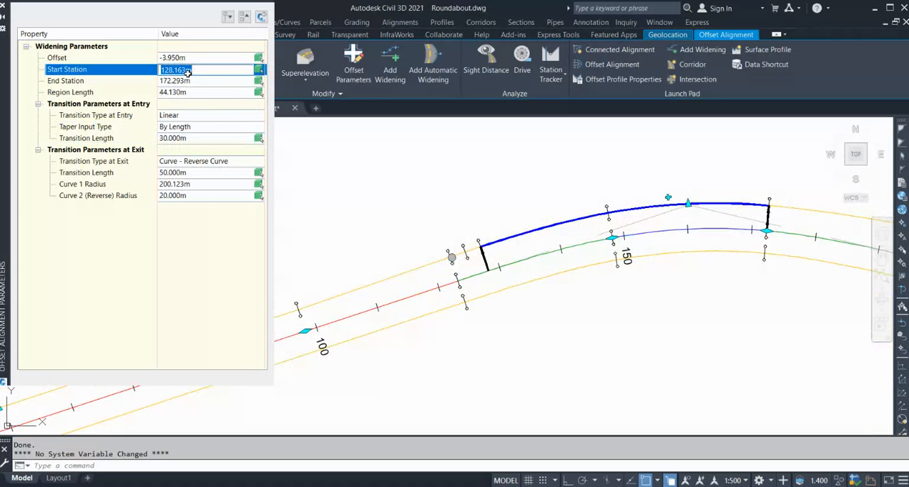
pyautogui.write('1')
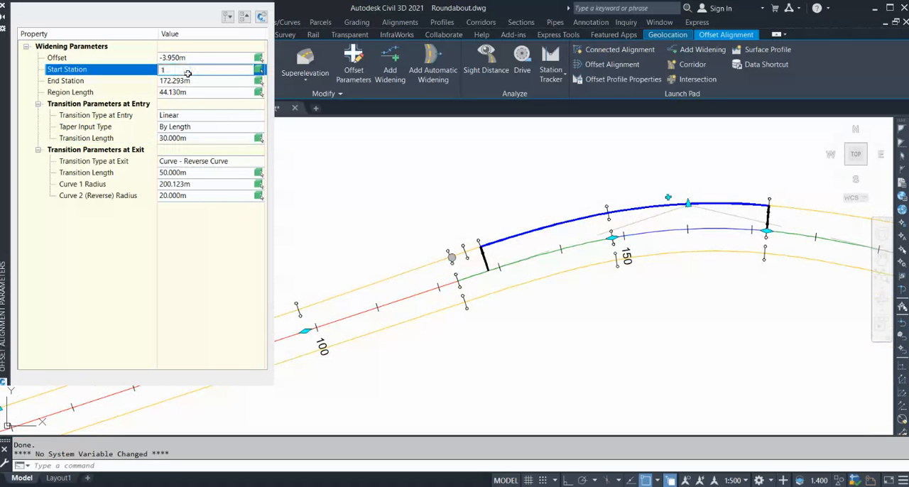
pyautogui.write('135.000m')
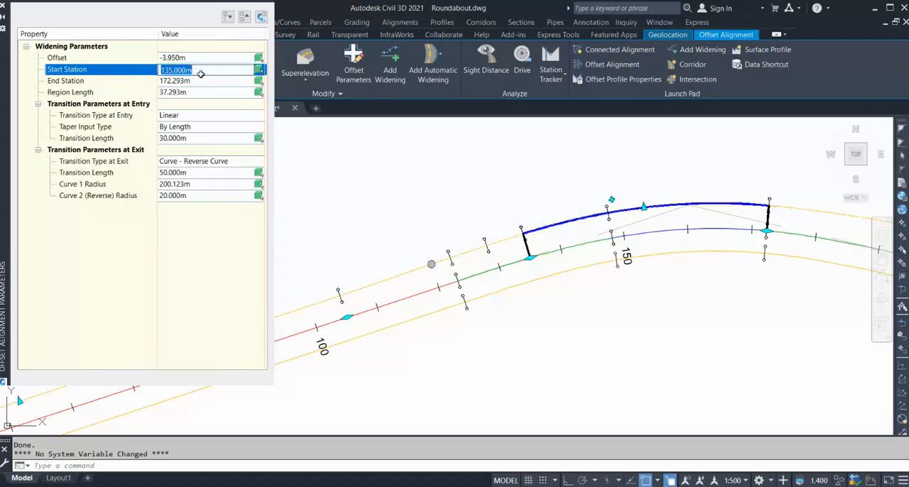
pyautogui.write('145.000m')
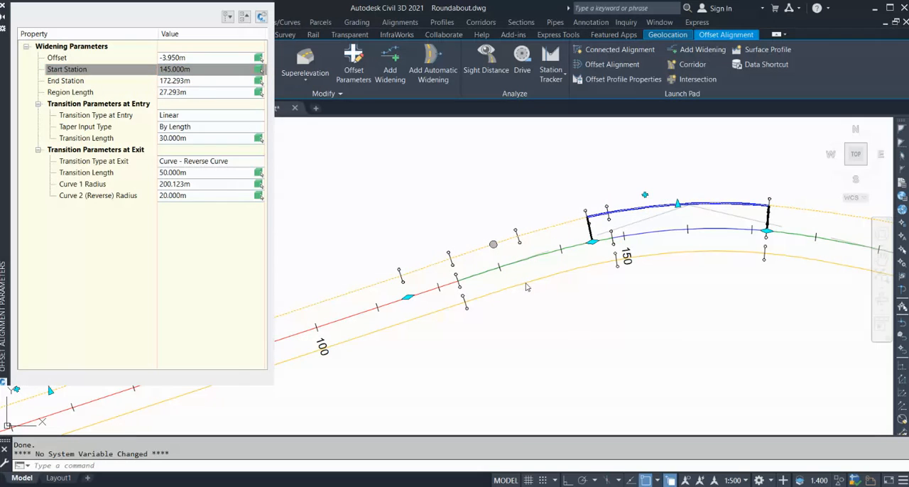
# Try a linear exit transition, restore Curve - Reverse Curve, and check the entry type
pyautogui.click(94, 161)
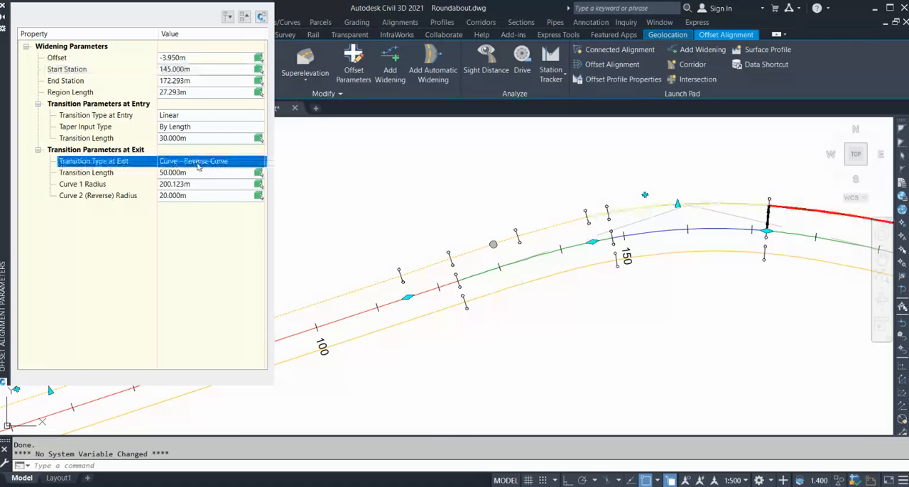
pyautogui.click(210, 162)
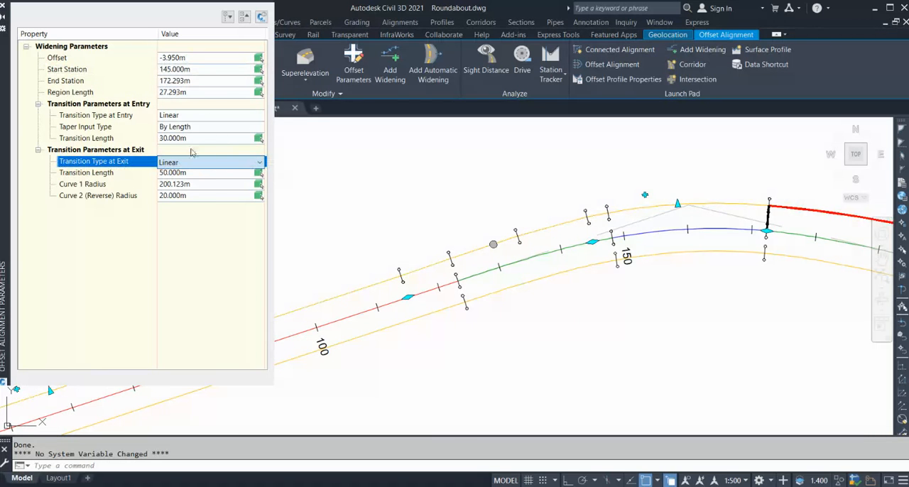
pyautogui.click(210, 162)
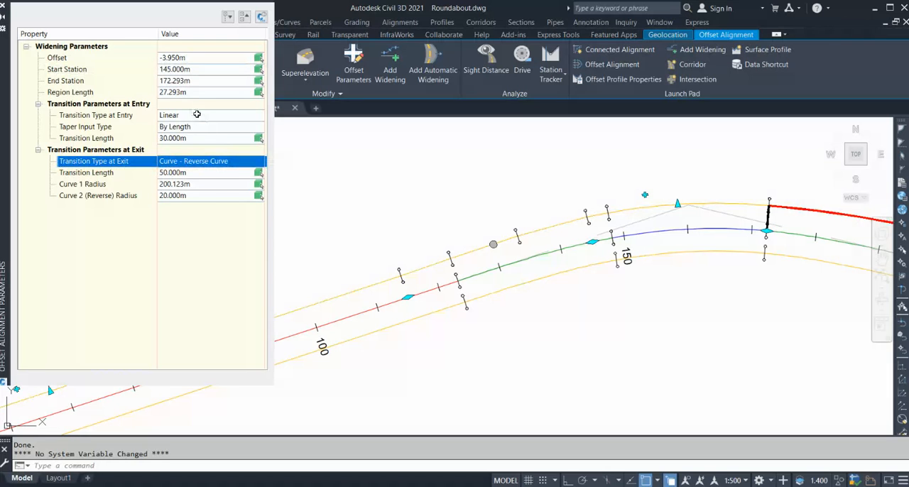
pyautogui.click(96, 115)
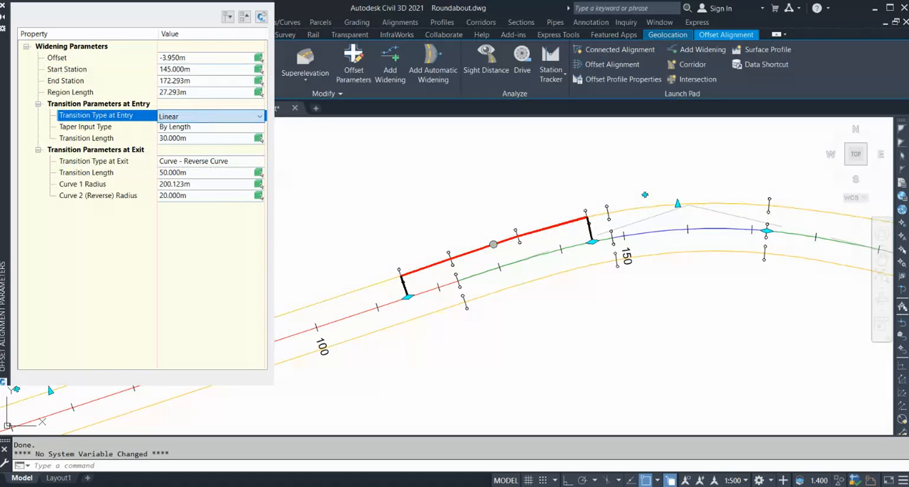
pyautogui.moveTo(432, 326)
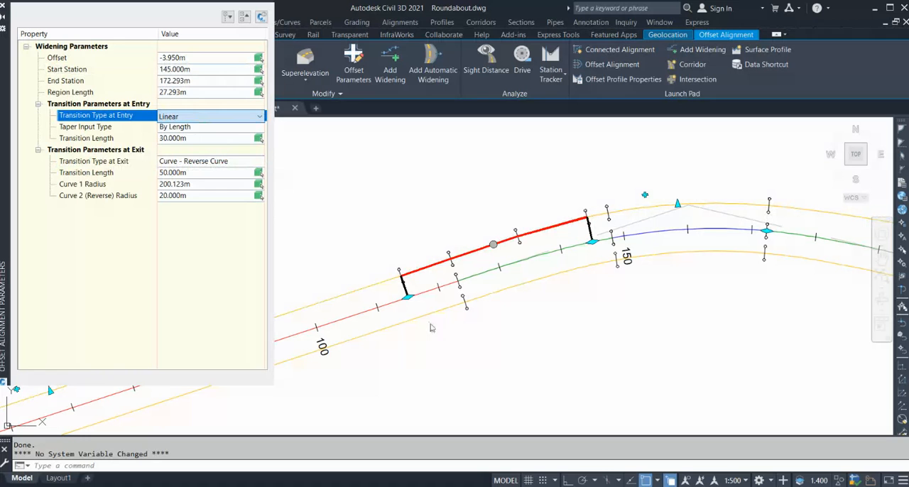
pyautogui.moveTo(15, 7)
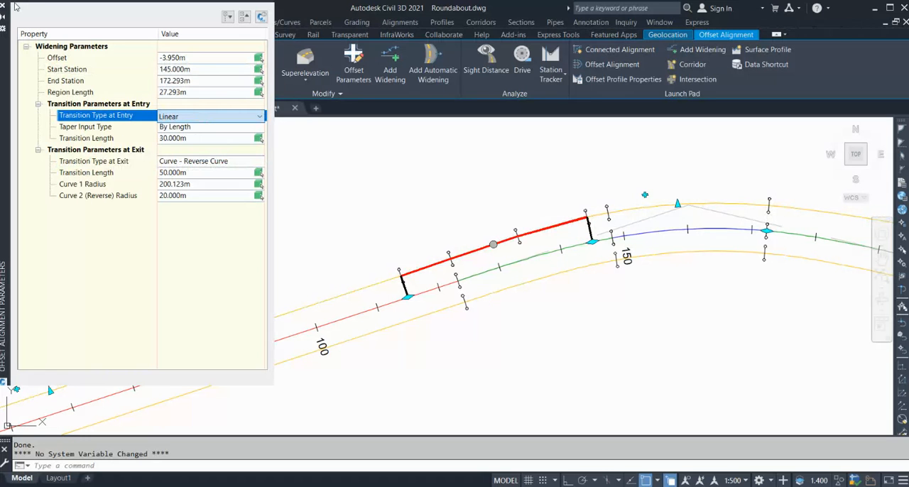